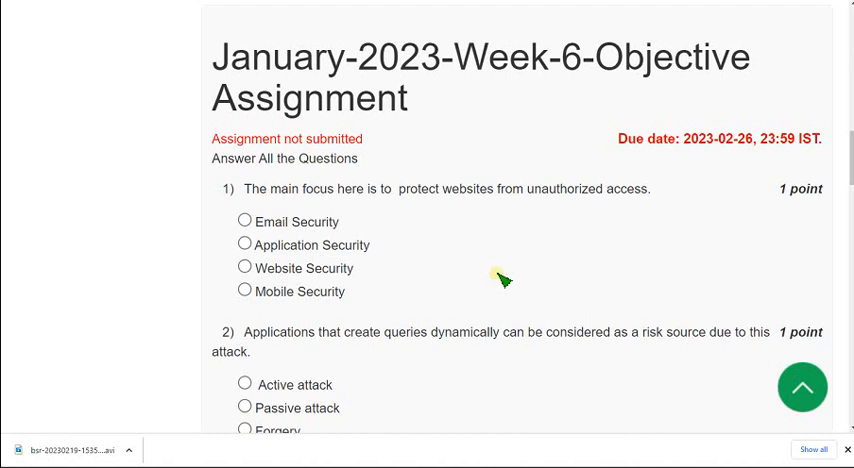
pyautogui.moveTo(398, 88)
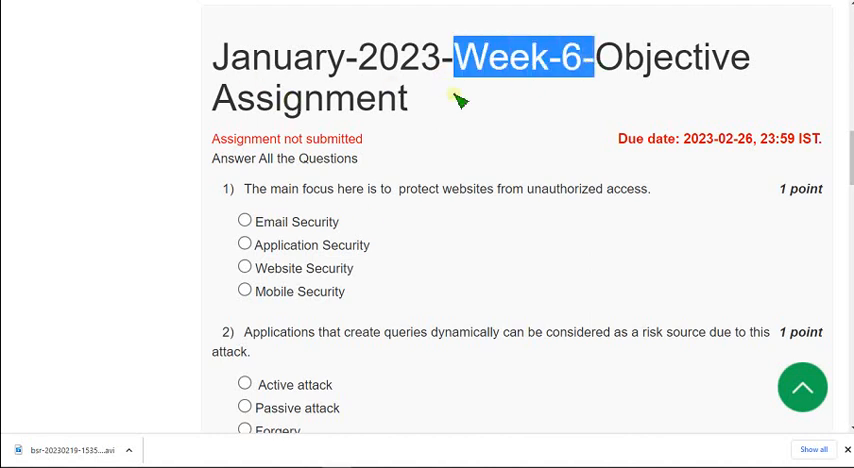
# Select Website Security as the answer to question 1 on protecting websites from unauthorized access.
pyautogui.click(450, 100)
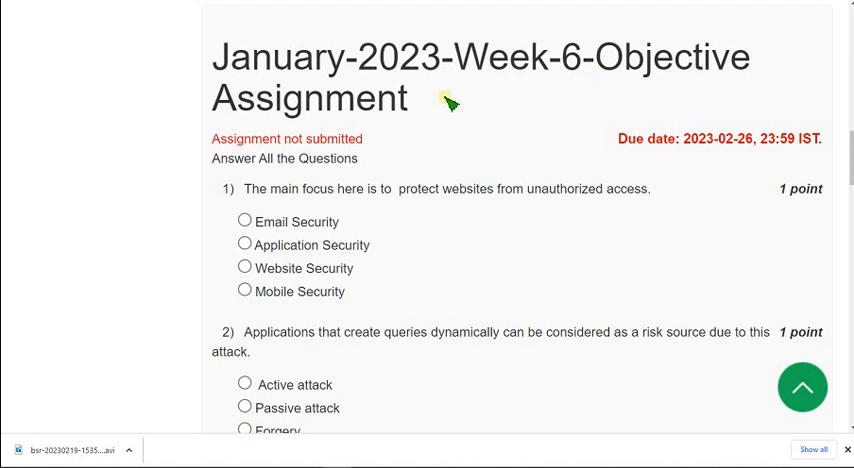
pyautogui.moveTo(428, 96)
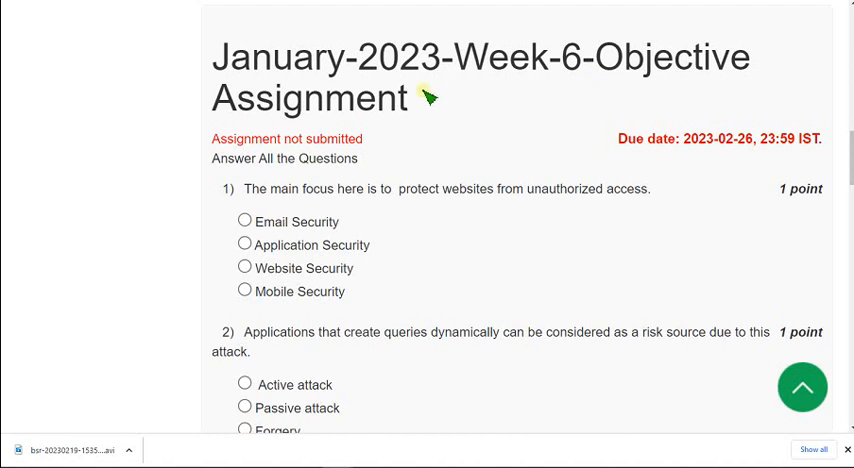
pyautogui.moveTo(444, 96)
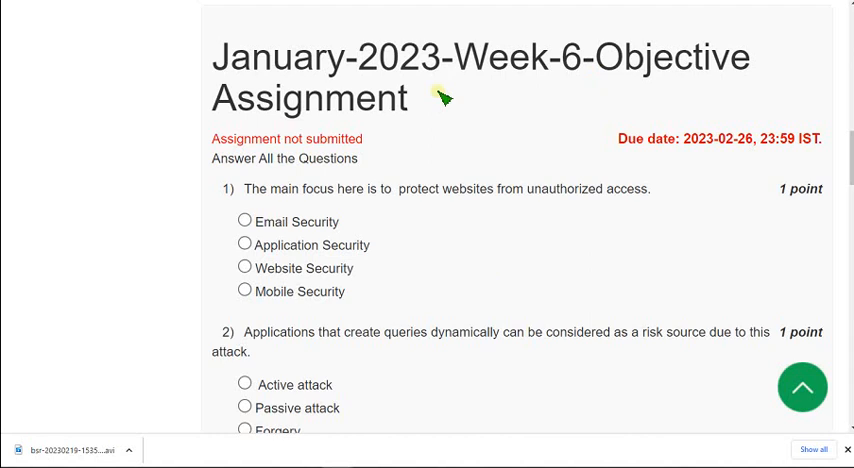
pyautogui.moveTo(280, 198)
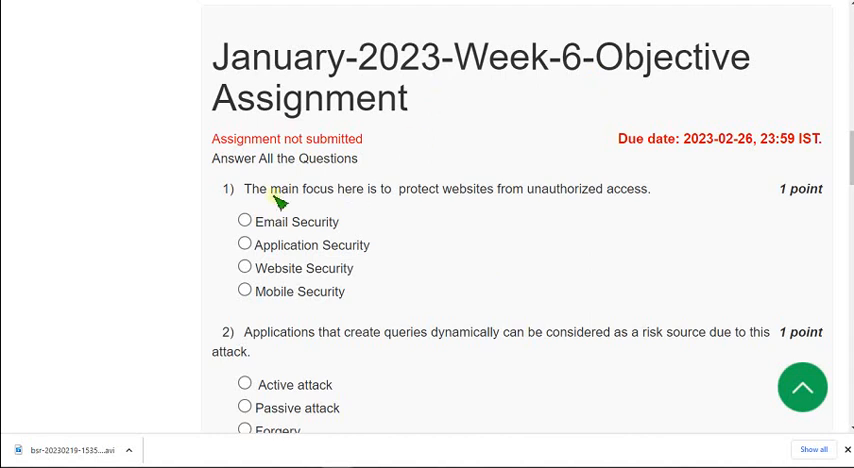
pyautogui.moveTo(244, 192)
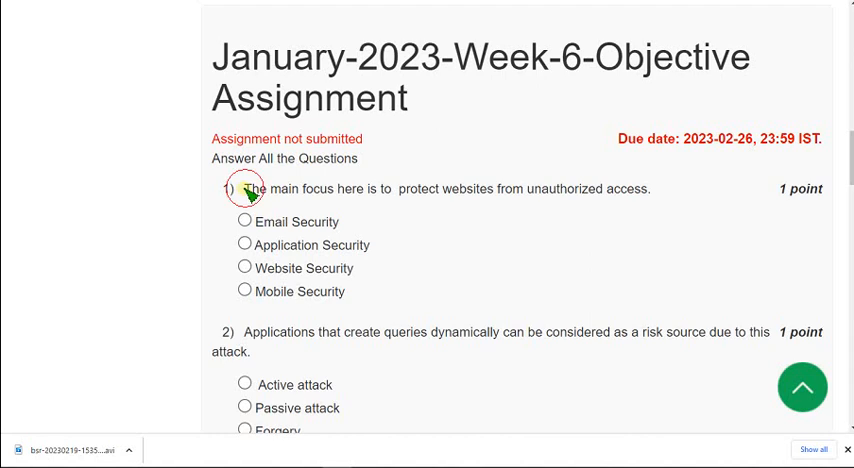
pyautogui.moveTo(242, 188); pyautogui.dragTo(650, 188)
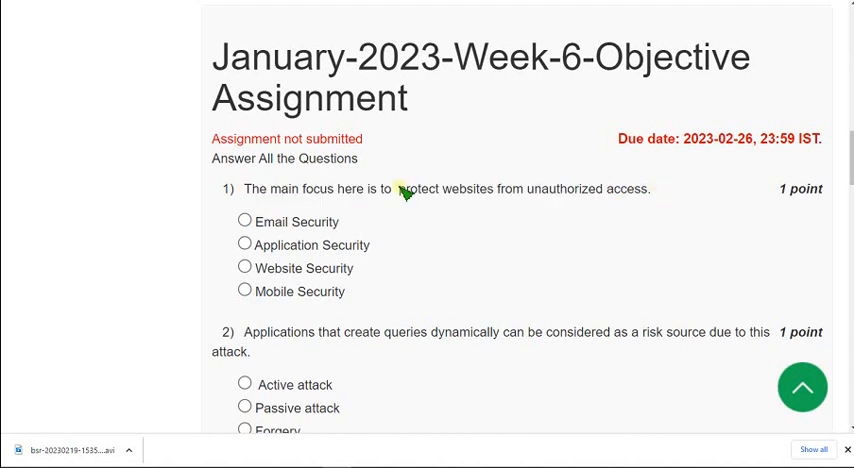
pyautogui.moveTo(248, 192)
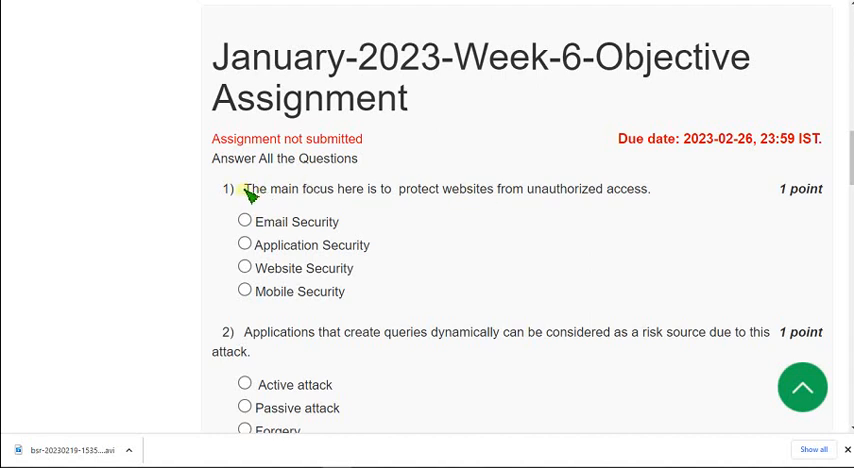
pyautogui.moveTo(242, 188); pyautogui.dragTo(360, 188)
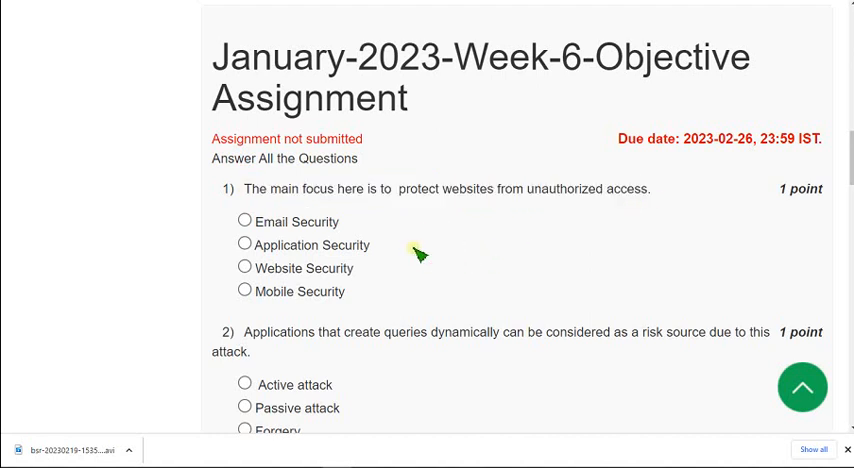
pyautogui.moveTo(290, 258)
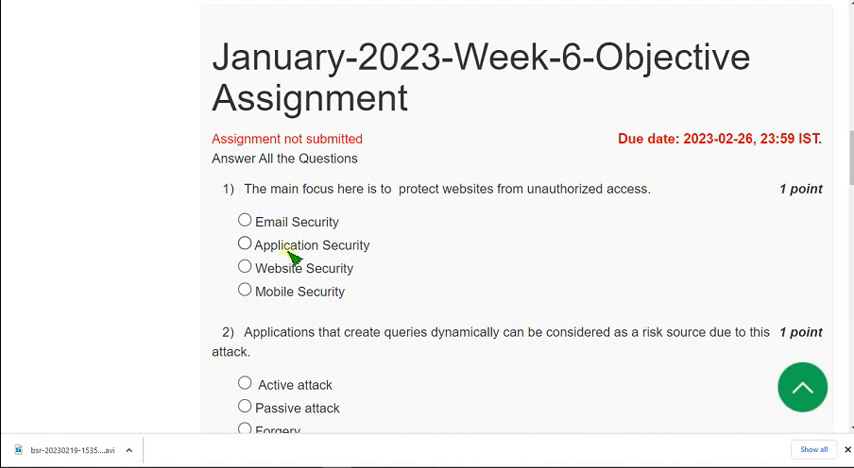
pyautogui.doubleClick(304, 268)
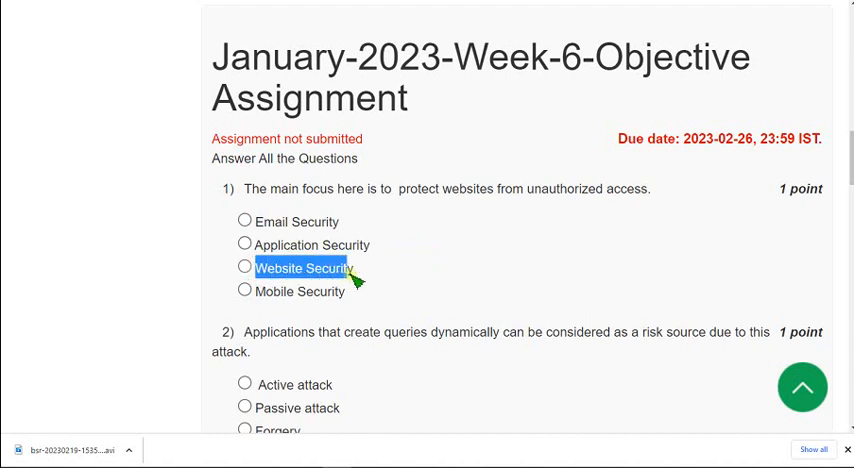
pyautogui.moveTo(388, 272)
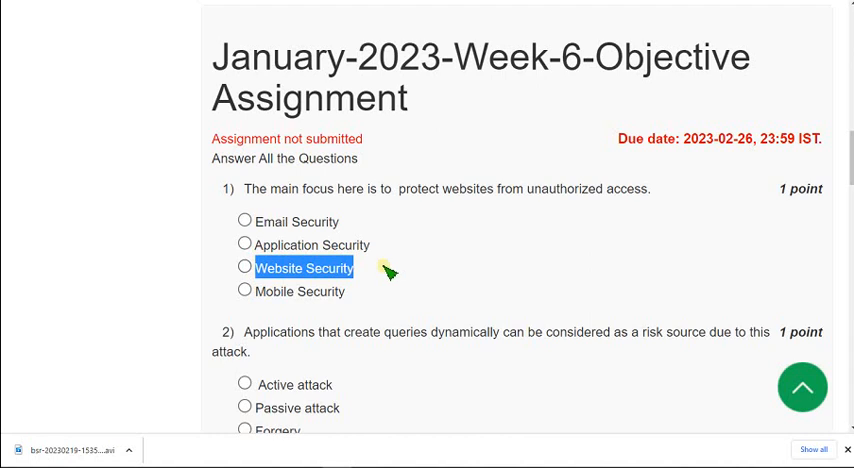
pyautogui.click(244, 268)
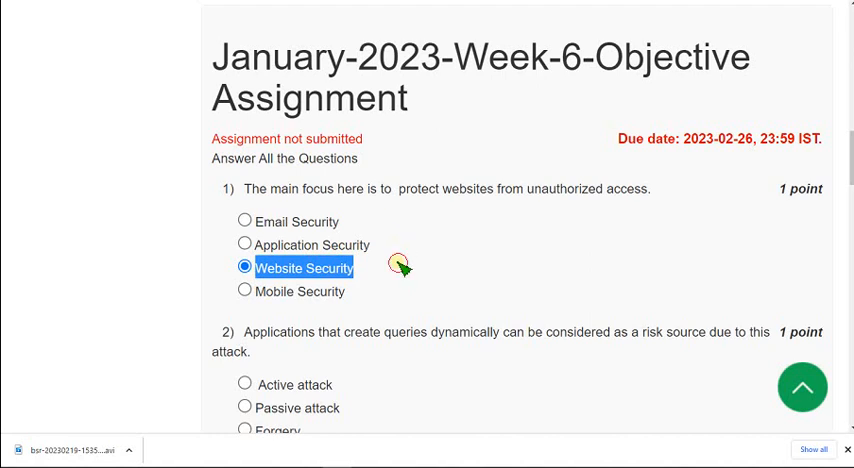
pyautogui.scroll(-3)
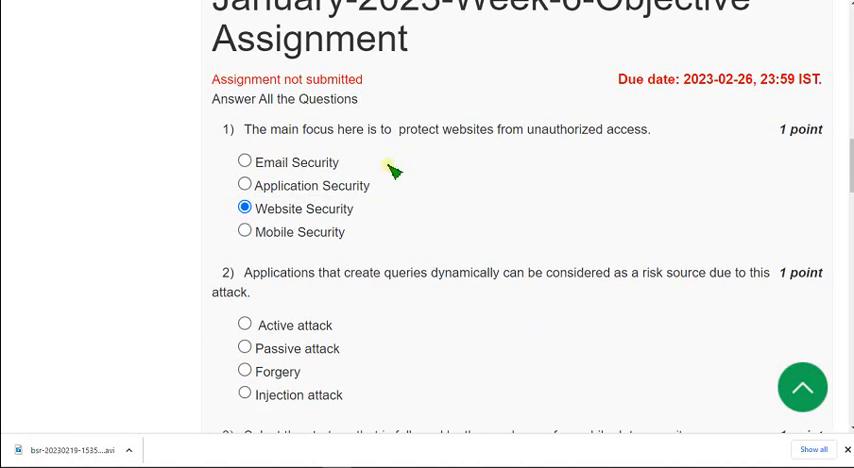
# Select Injection attack as the answer to question 2 on dynamically created queries.
pyautogui.scroll(-3)
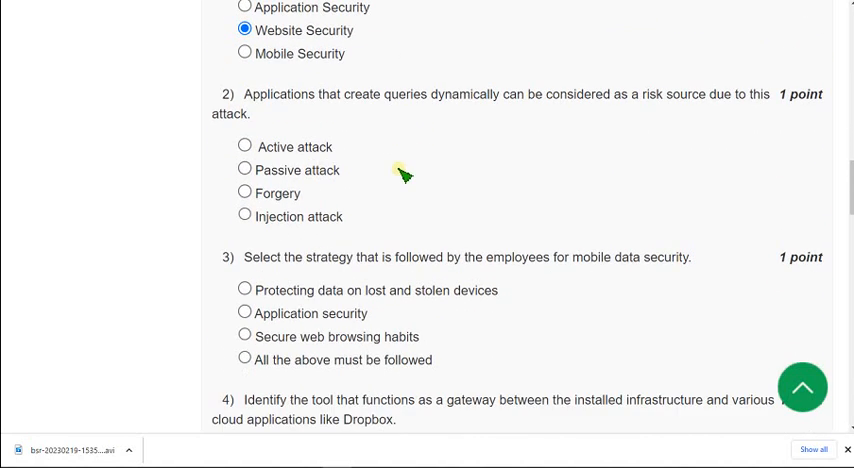
pyautogui.moveTo(242, 94); pyautogui.dragTo(392, 94)
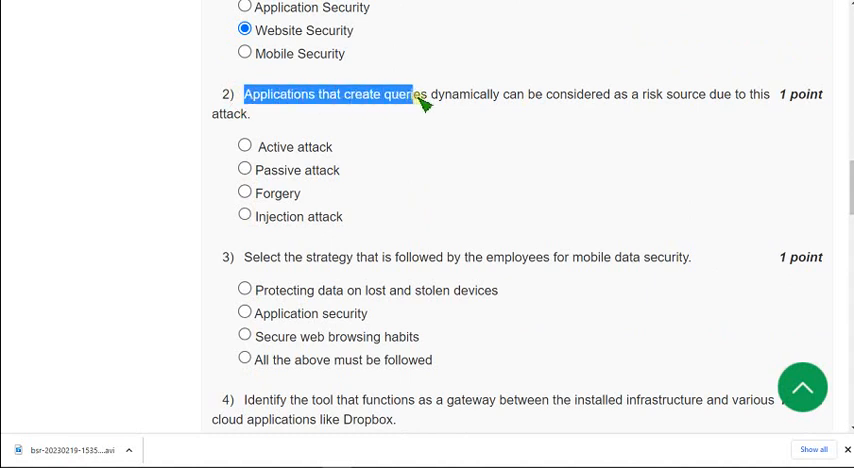
pyautogui.moveTo(418, 92); pyautogui.dragTo(604, 92)
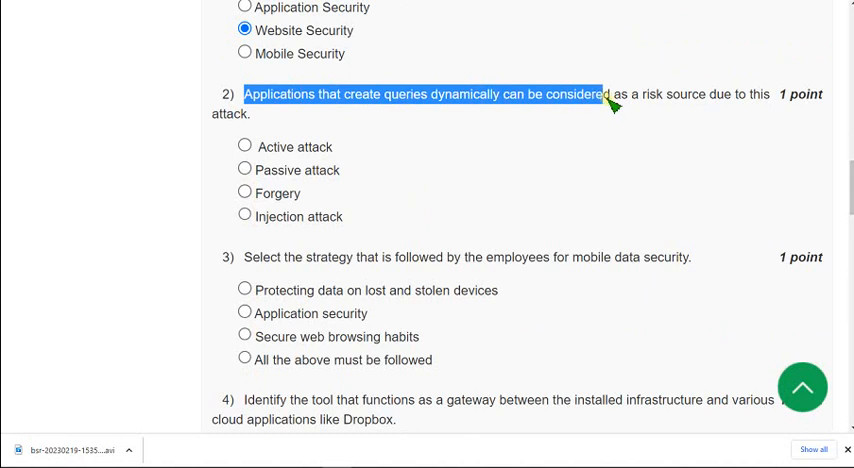
pyautogui.moveTo(604, 94); pyautogui.dragTo(764, 94)
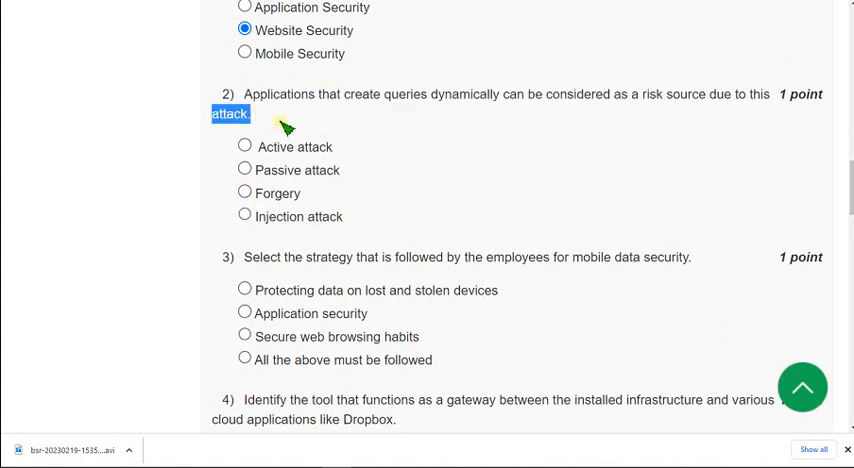
pyautogui.click(270, 116)
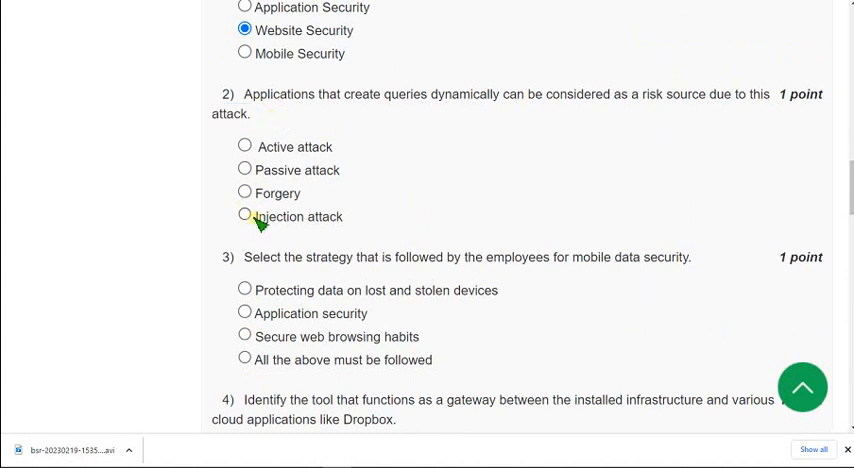
pyautogui.click(244, 216)
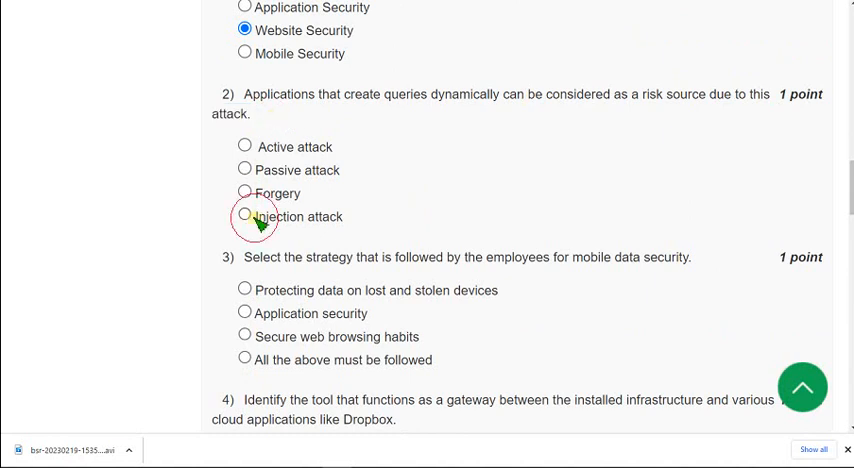
pyautogui.doubleClick(300, 216)
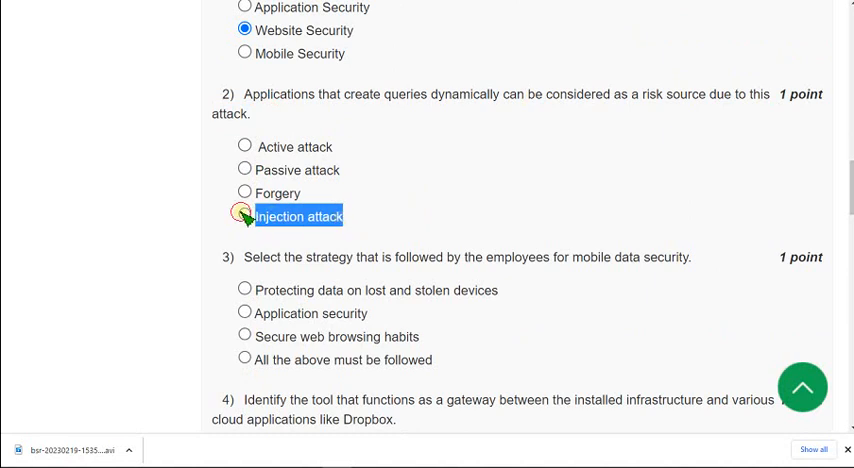
pyautogui.click(244, 216)
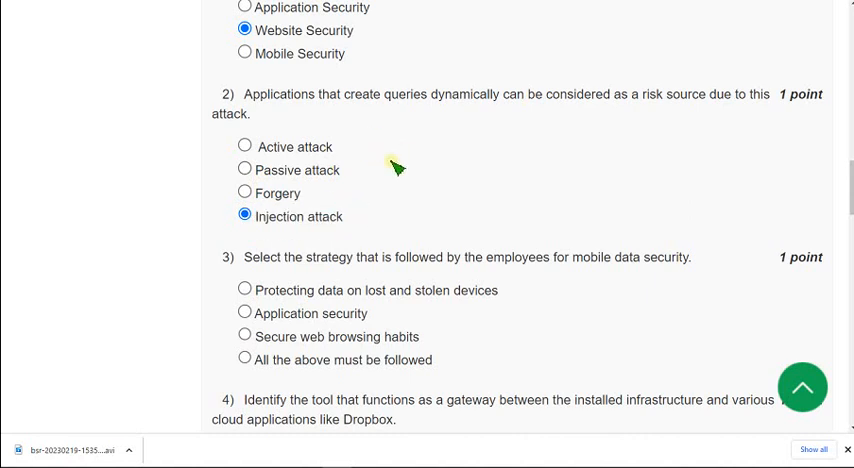
# Select All the above must be followed for question 3 on mobile data security strategy.
pyautogui.scroll(-3)
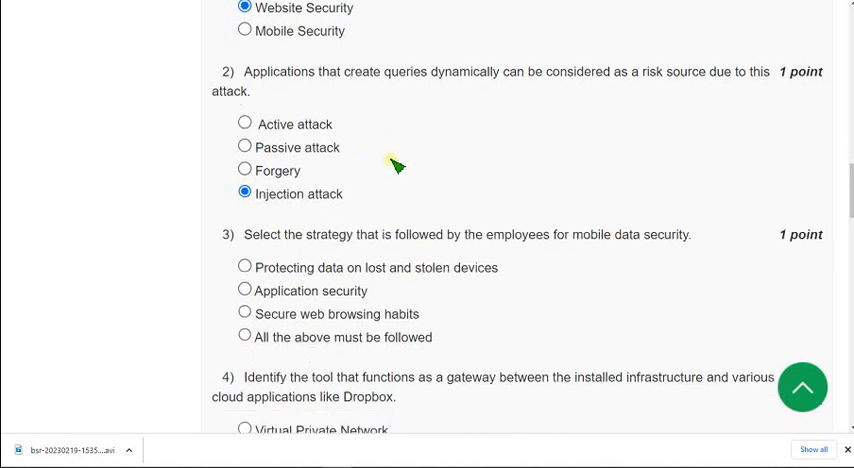
pyautogui.scroll(-3)
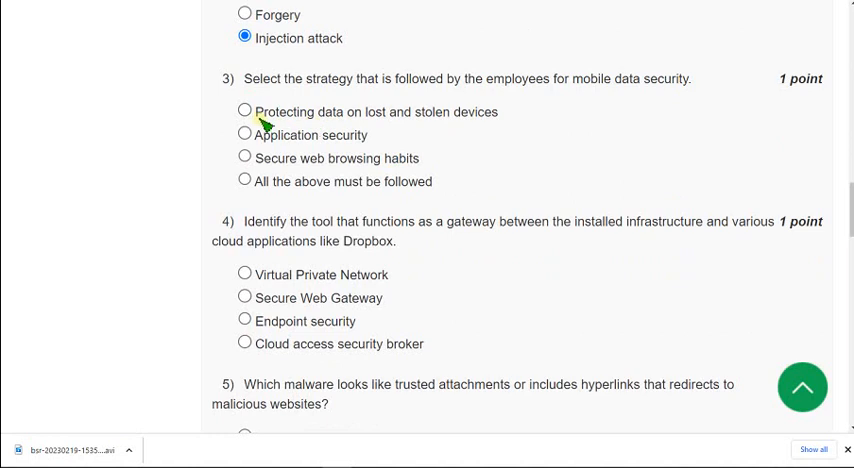
pyautogui.moveTo(256, 112); pyautogui.dragTo(420, 158)
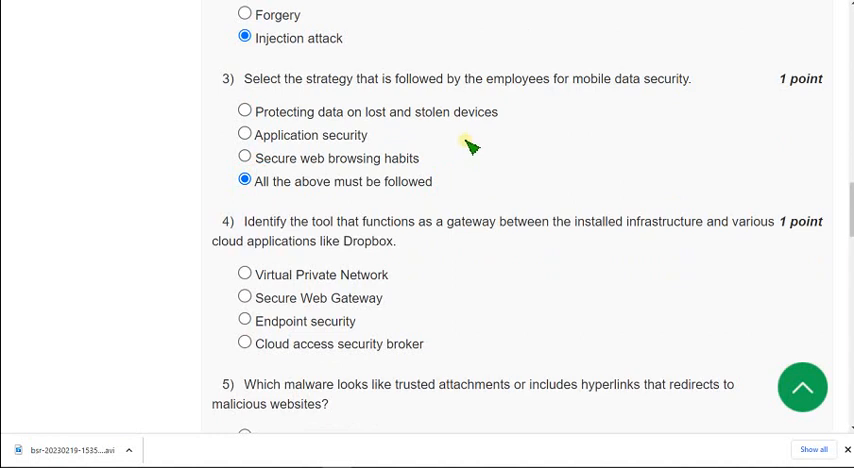
# Select Cloud access security broker for question 4 on the gateway to cloud applications like Dropbox.
pyautogui.scroll(-3)
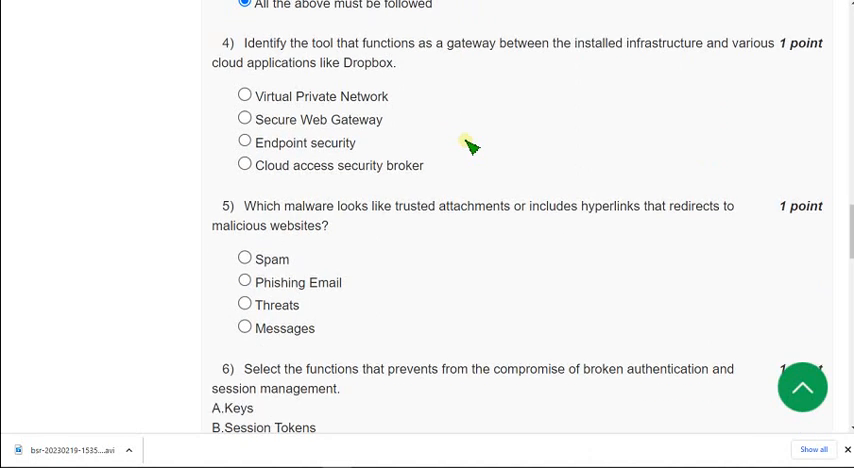
pyautogui.moveTo(250, 52)
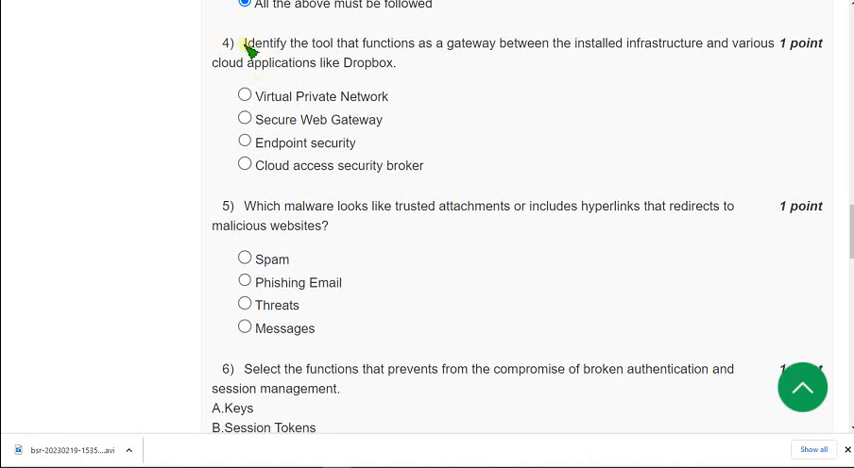
pyautogui.moveTo(244, 44); pyautogui.dragTo(330, 44)
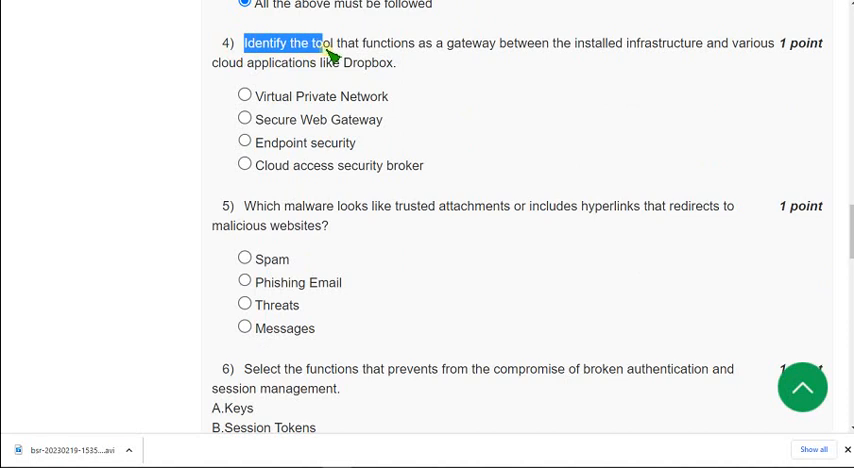
pyautogui.moveTo(330, 44); pyautogui.dragTo(484, 44)
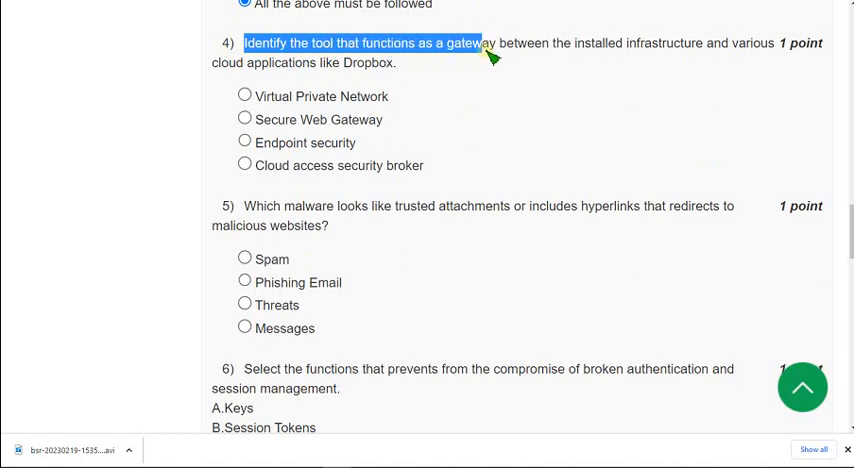
pyautogui.moveTo(484, 44); pyautogui.dragTo(638, 44)
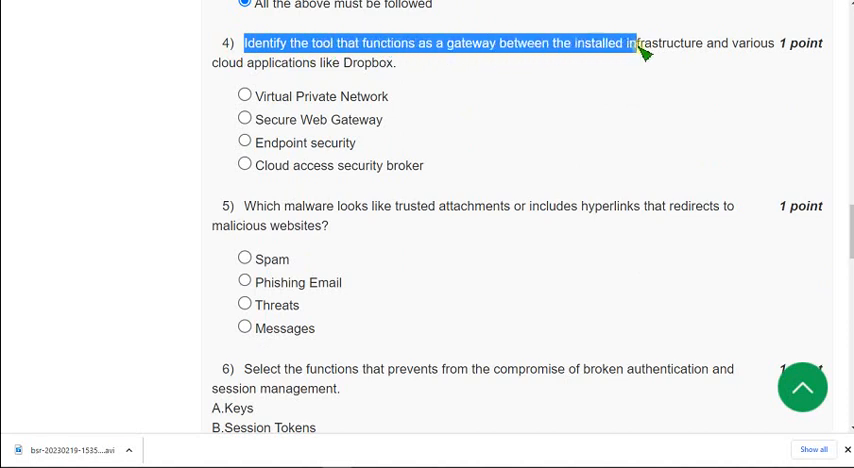
pyautogui.moveTo(640, 44); pyautogui.dragTo(340, 52)
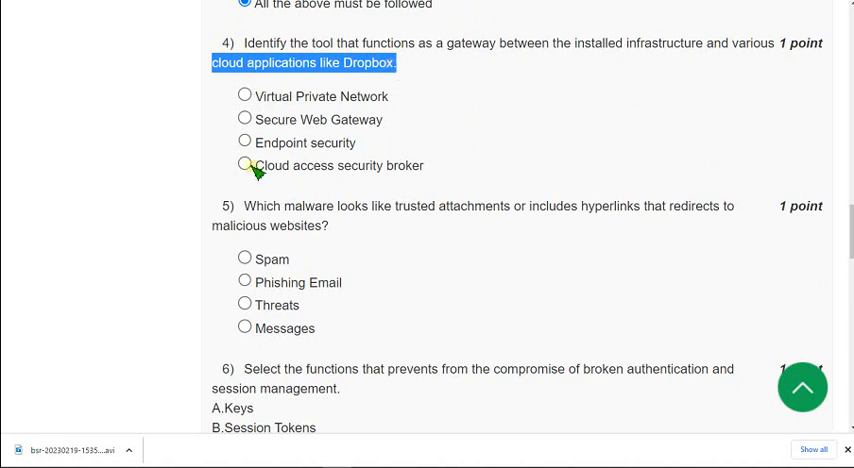
pyautogui.doubleClick(272, 164)
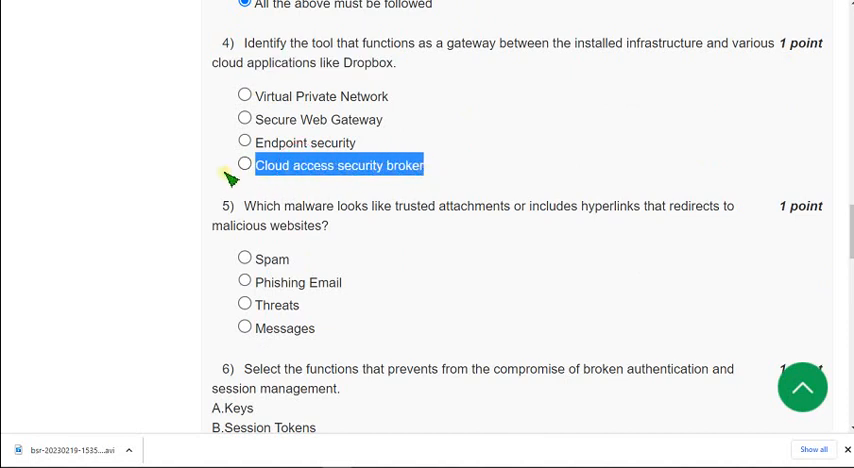
pyautogui.click(244, 164)
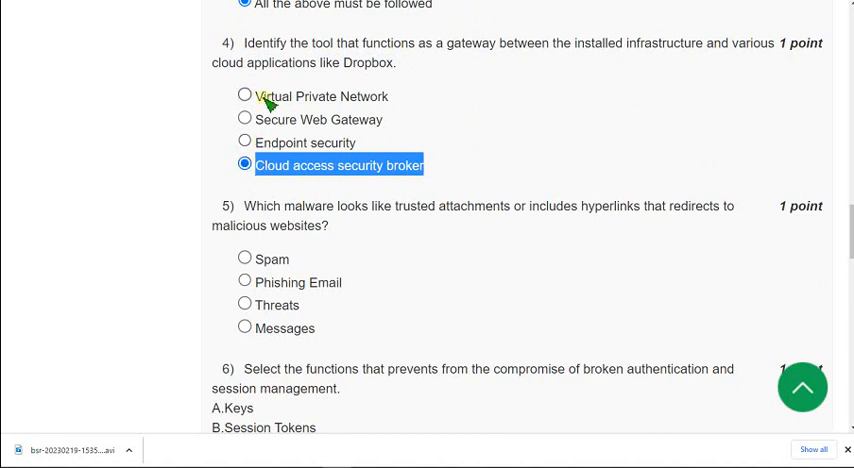
pyautogui.moveTo(466, 122)
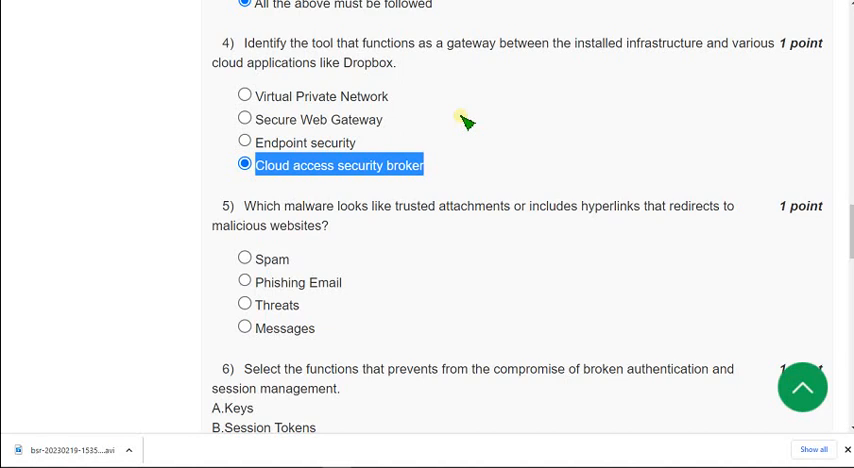
# Select Phishing Email for question 5 on malware disguised as trusted attachments.
pyautogui.scroll(-3)
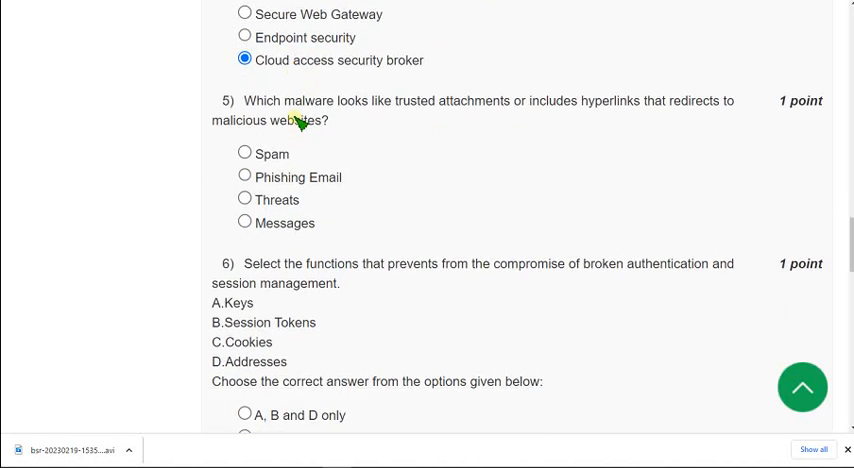
pyautogui.scroll(-3)
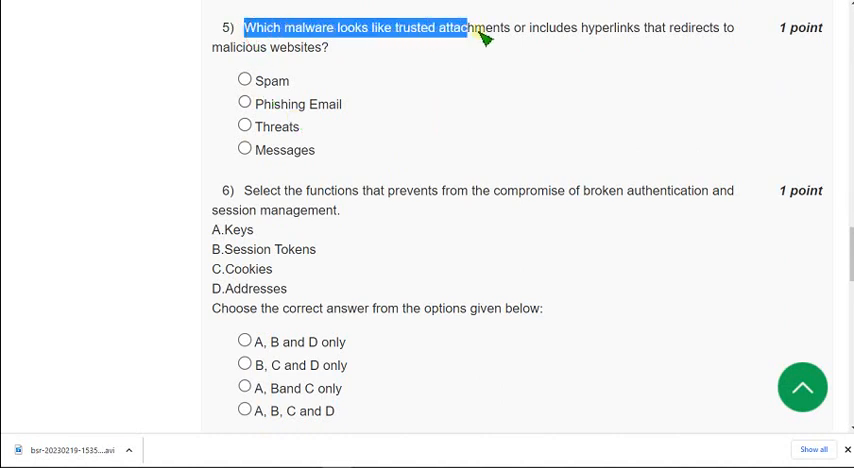
pyautogui.moveTo(470, 28); pyautogui.dragTo(618, 28)
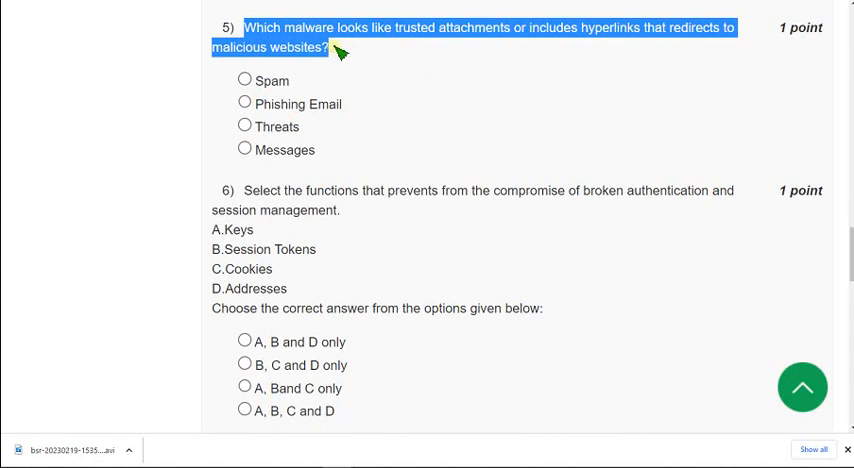
pyautogui.click(244, 104)
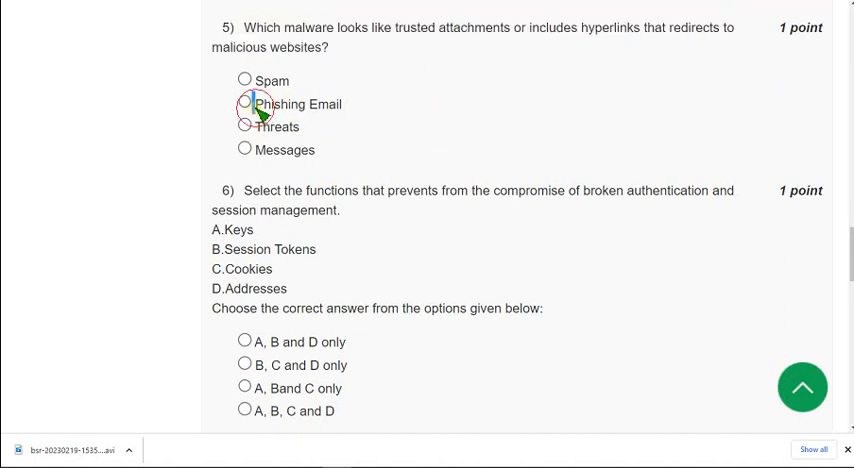
pyautogui.doubleClick(296, 104)
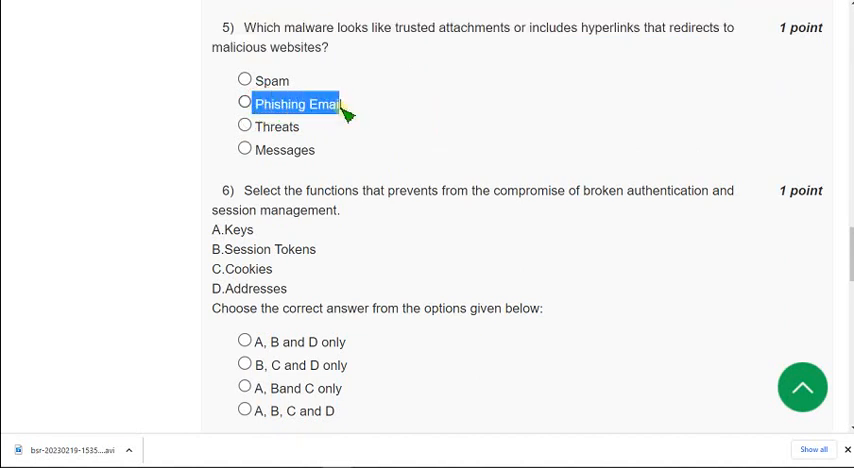
pyautogui.click(244, 104)
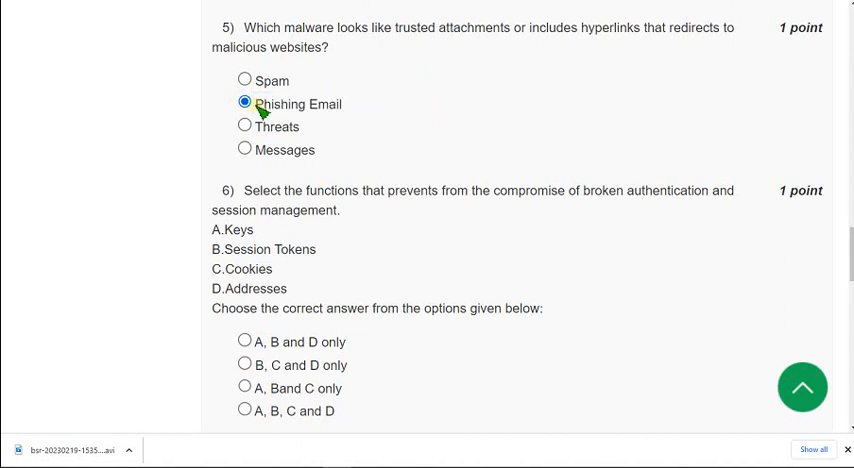
# Select A, B and C only for question 6 on broken authentication and session management.
pyautogui.doubleClick(298, 104)
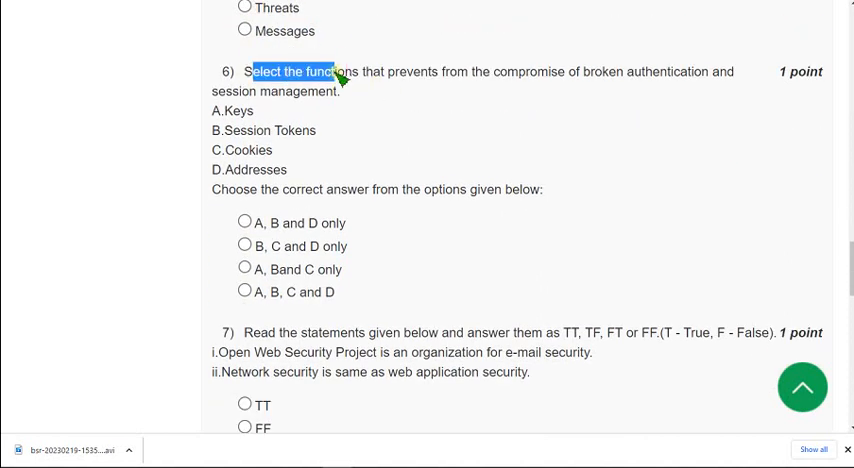
pyautogui.moveTo(244, 72); pyautogui.dragTo(366, 72)
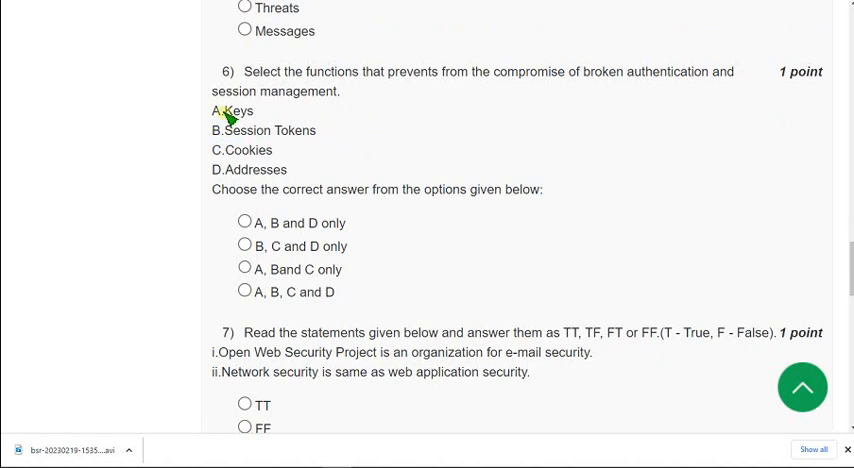
pyautogui.doubleClick(236, 112)
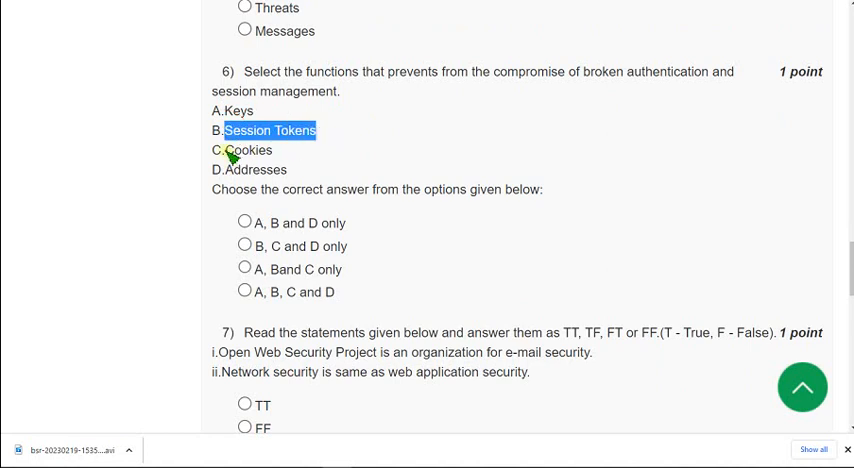
pyautogui.doubleClick(248, 150)
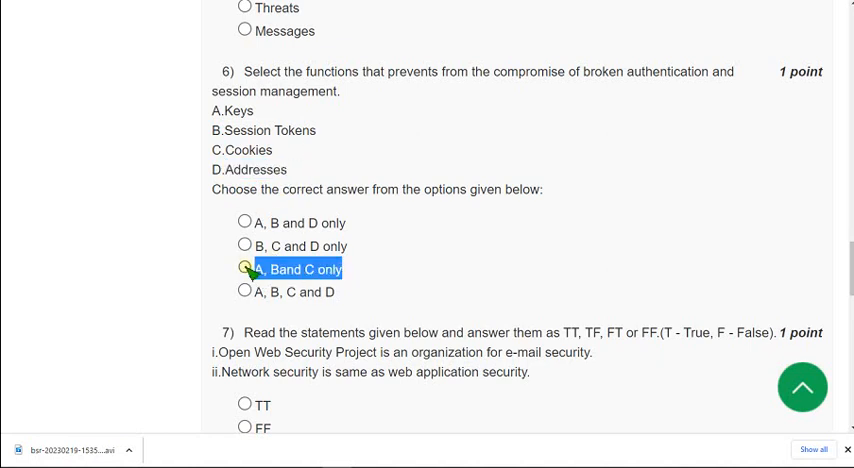
pyautogui.click(244, 268)
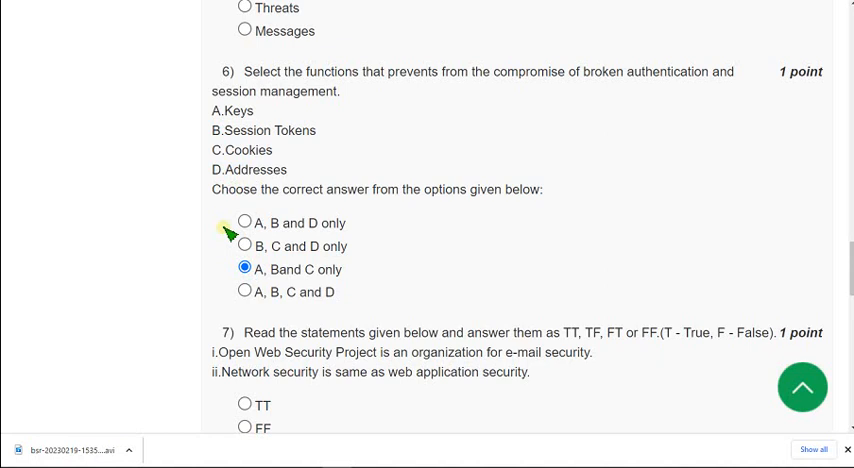
pyautogui.moveTo(232, 220)
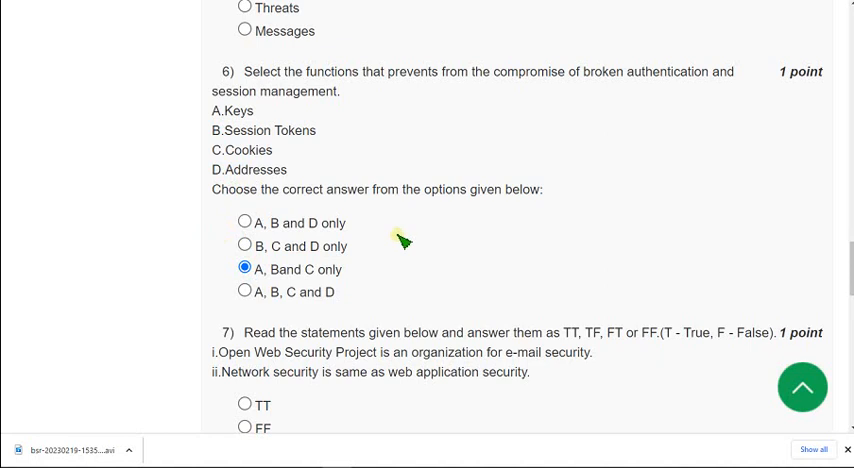
# Select FF for question 7's two true/false statements on web and network security.
pyautogui.scroll(-3)
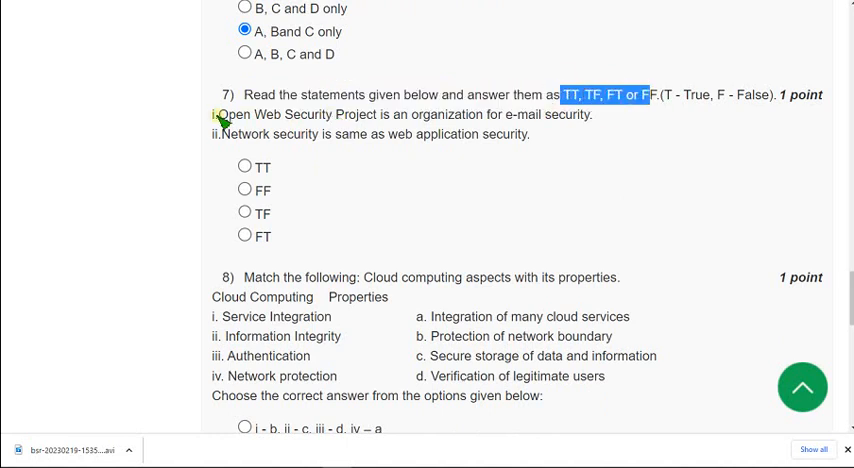
pyautogui.moveTo(218, 114); pyautogui.dragTo(300, 114)
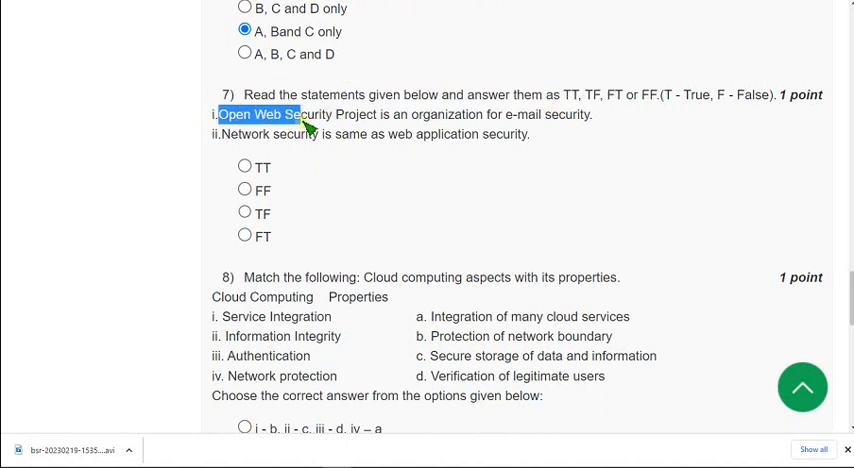
pyautogui.moveTo(300, 114); pyautogui.dragTo(478, 114)
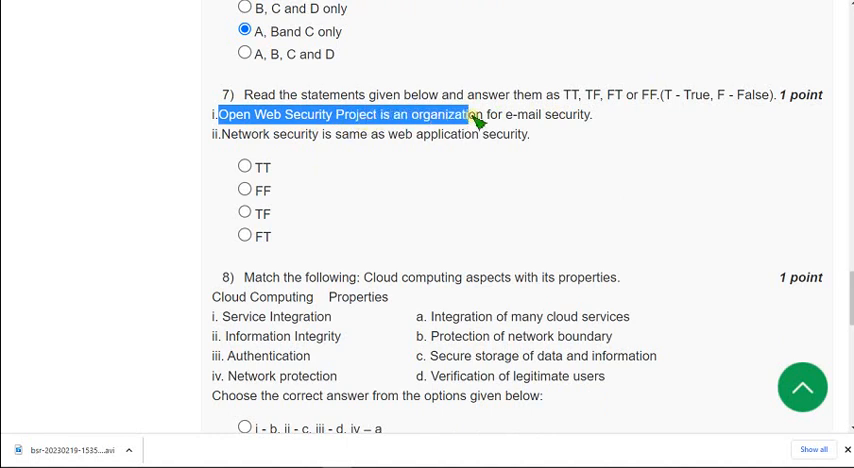
pyautogui.moveTo(474, 114); pyautogui.dragTo(592, 114)
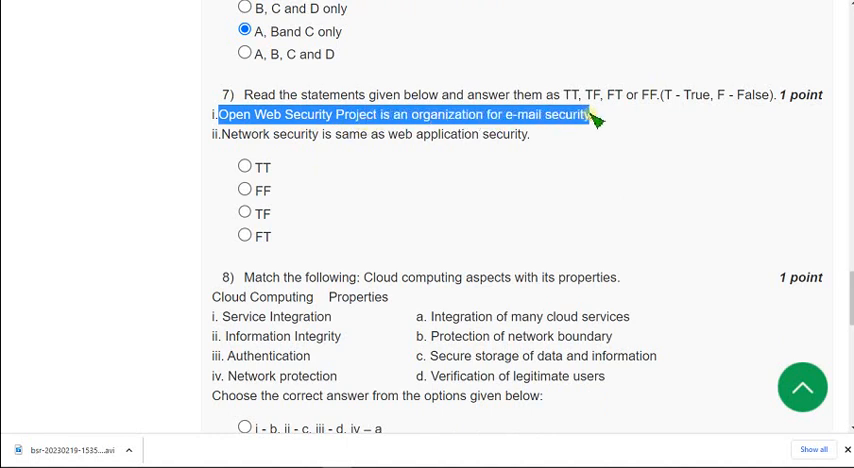
pyautogui.click(224, 130)
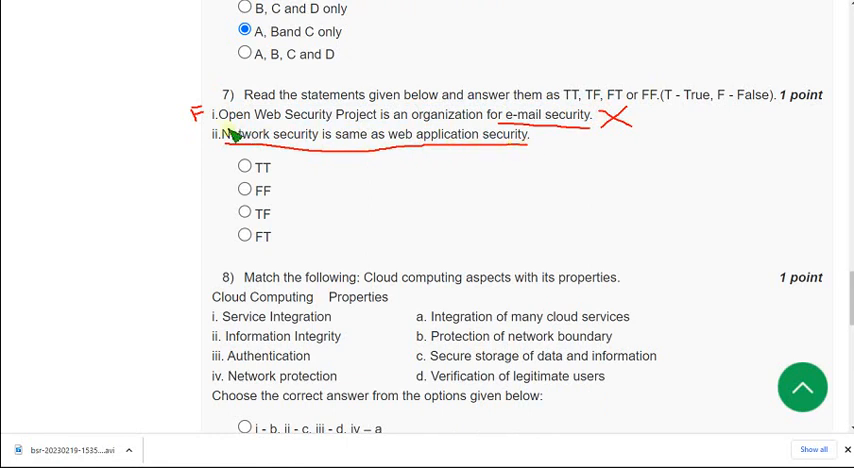
pyautogui.moveTo(228, 144)
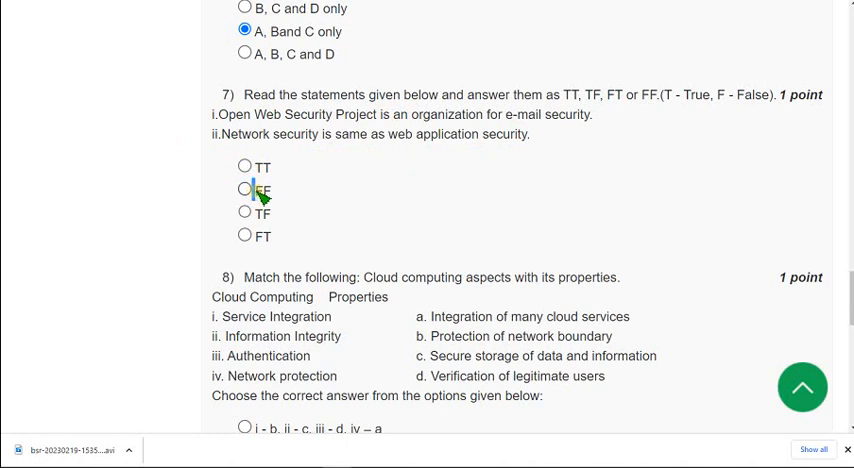
pyautogui.doubleClick(262, 188)
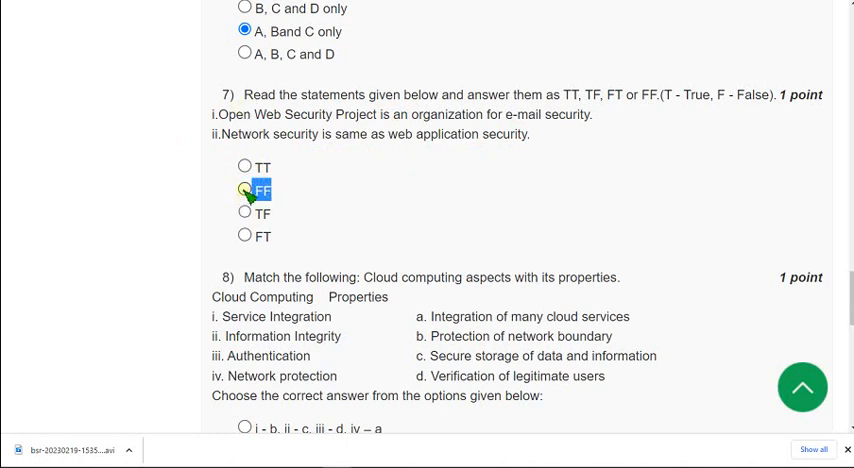
pyautogui.click(244, 190)
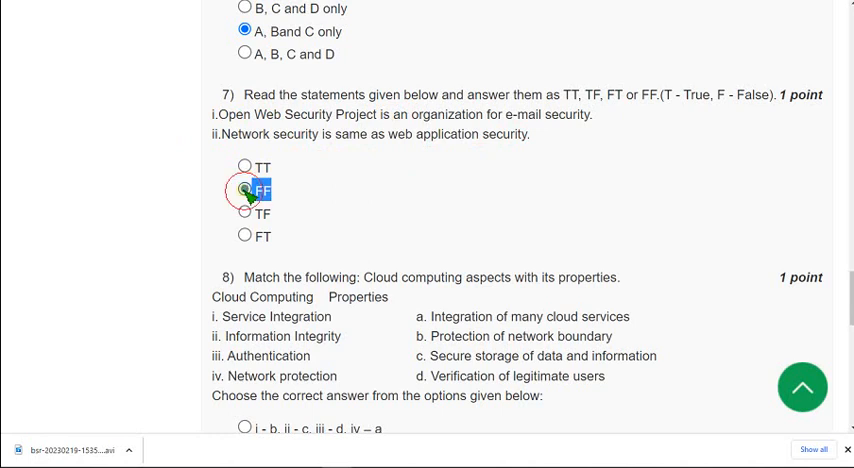
pyautogui.click(244, 190)
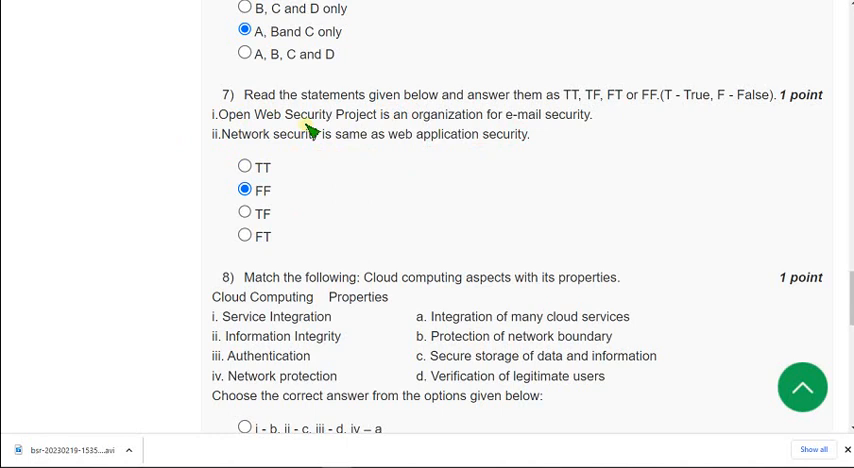
# Select the matching i-a, ii-c, iii-d, iv-b for question 8 on cloud computing aspects.
pyautogui.scroll(-3)
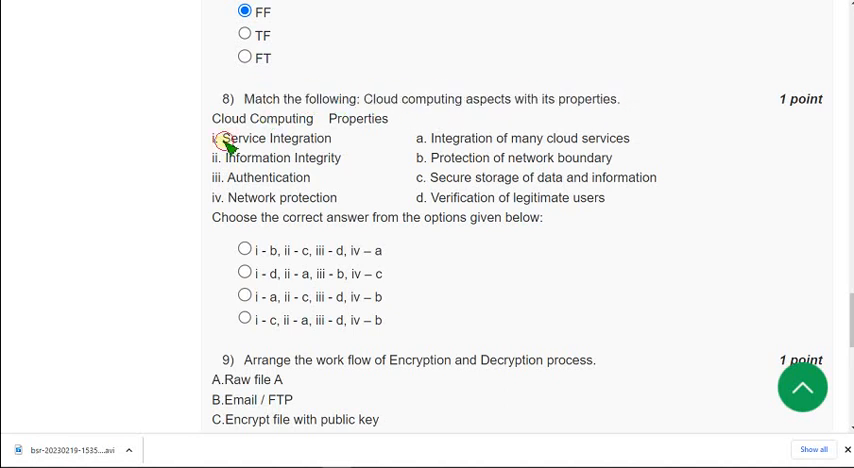
pyautogui.doubleClick(276, 138)
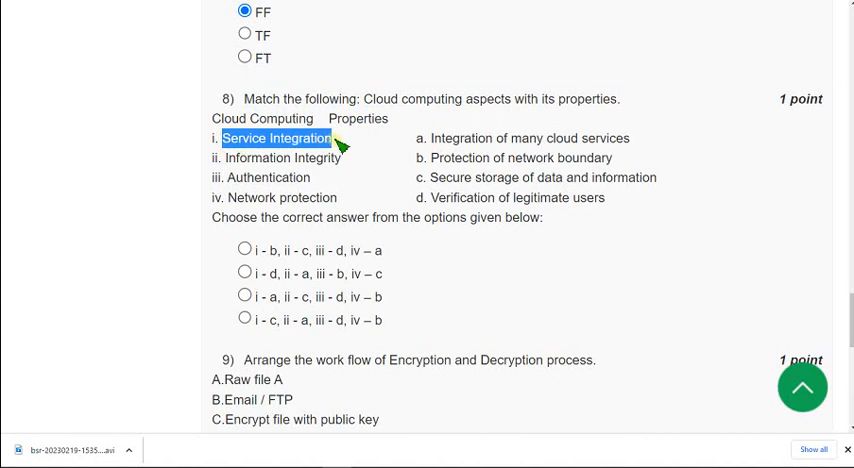
pyautogui.moveTo(304, 228)
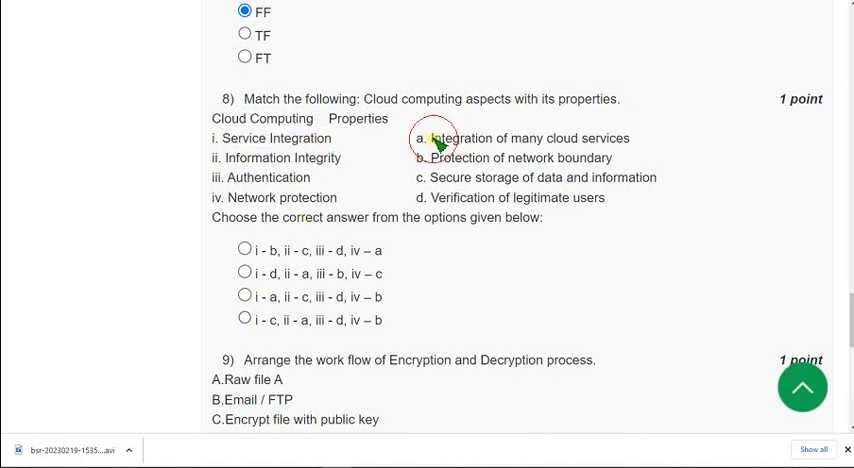
pyautogui.doubleClick(462, 138)
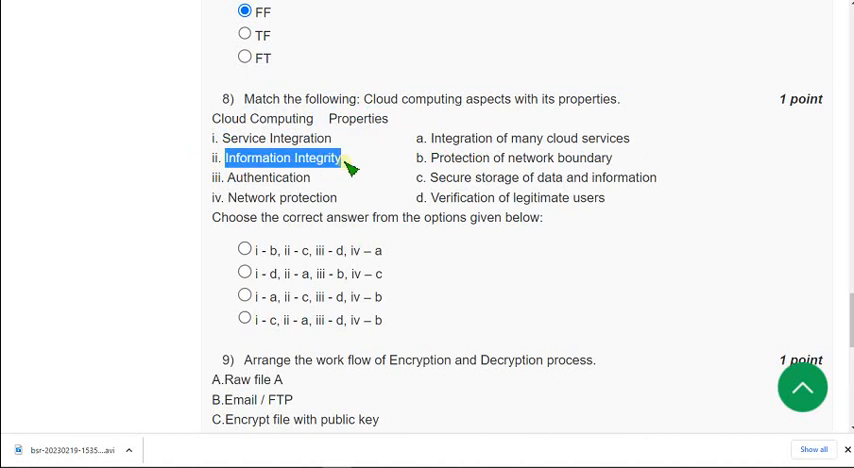
pyautogui.doubleClick(468, 176)
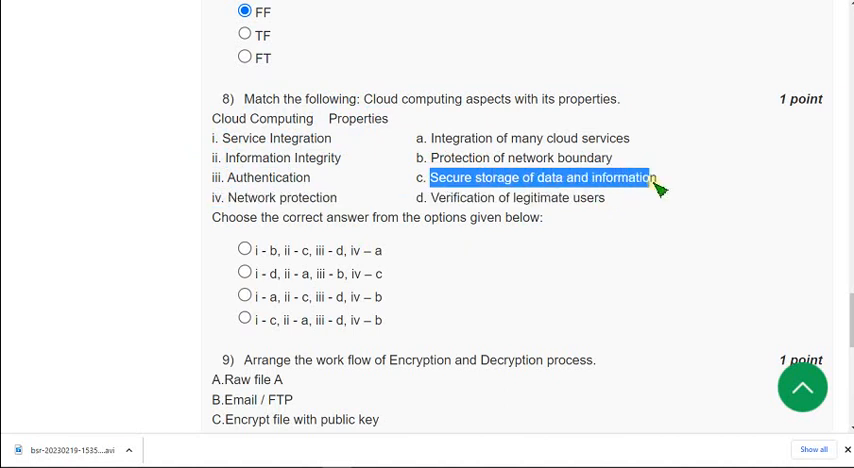
pyautogui.doubleClick(268, 176)
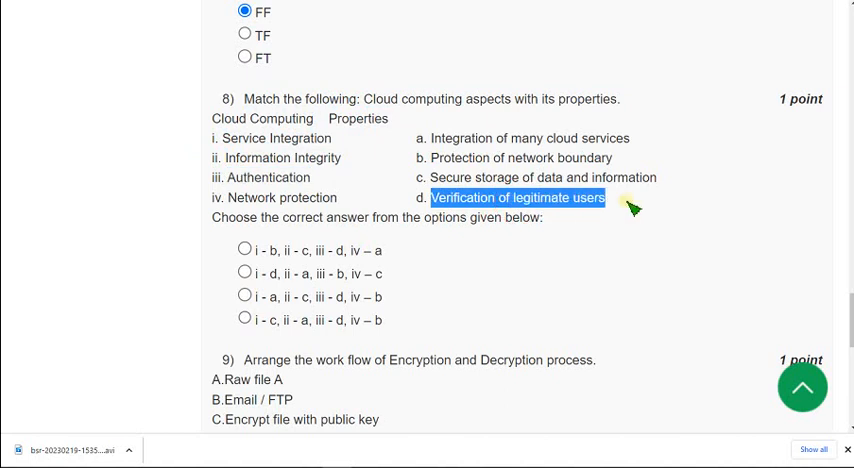
pyautogui.click(244, 296)
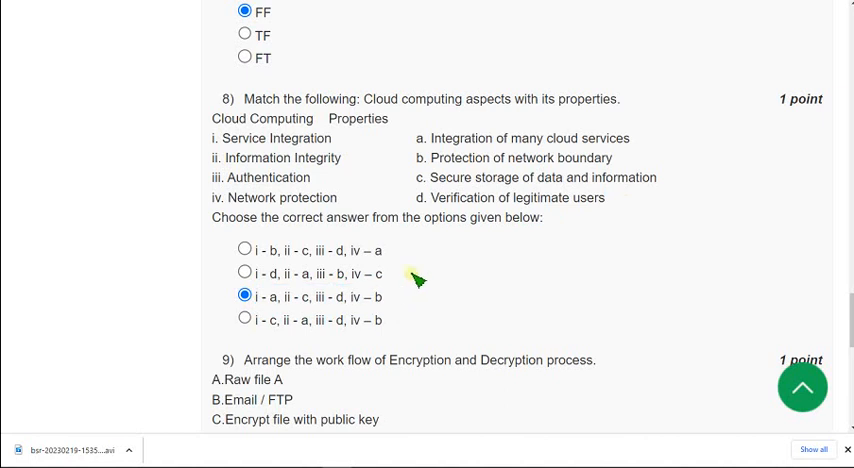
pyautogui.moveTo(316, 150)
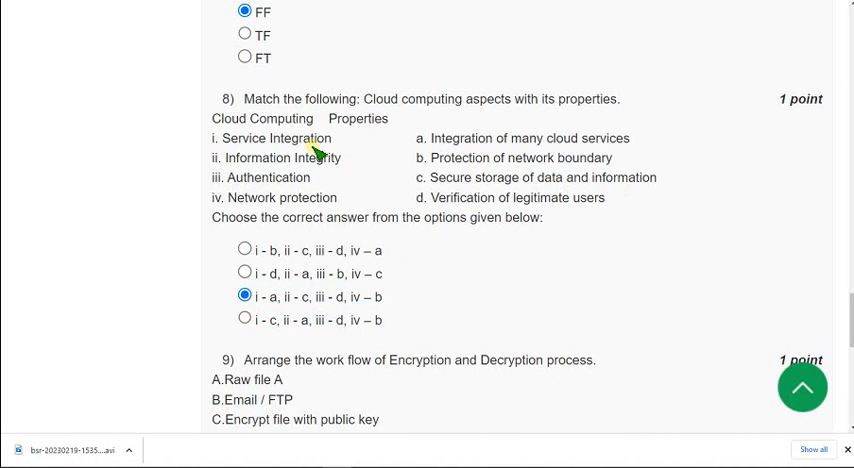
pyautogui.doubleClick(280, 196)
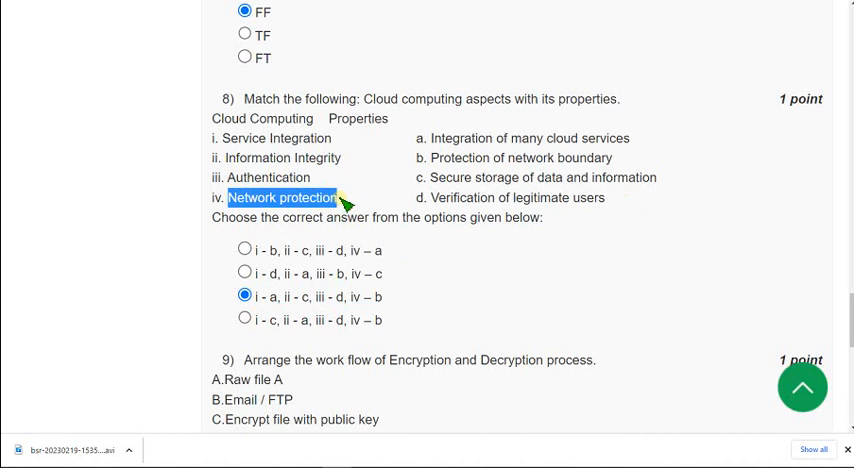
pyautogui.moveTo(372, 220)
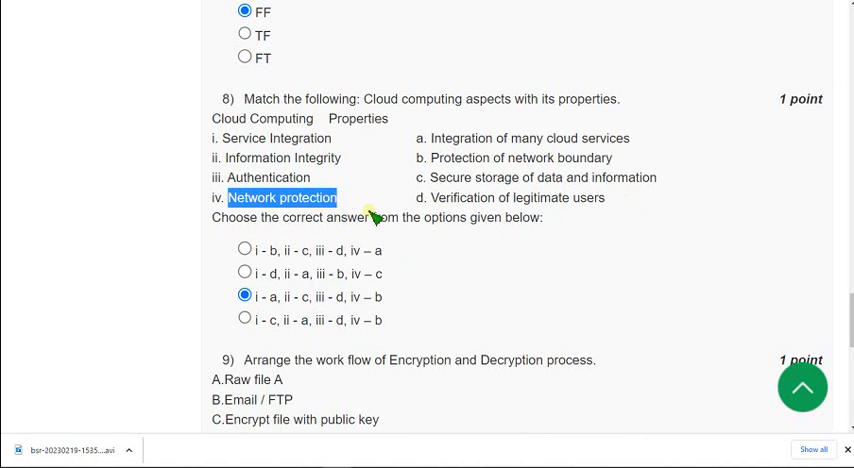
pyautogui.moveTo(310, 204)
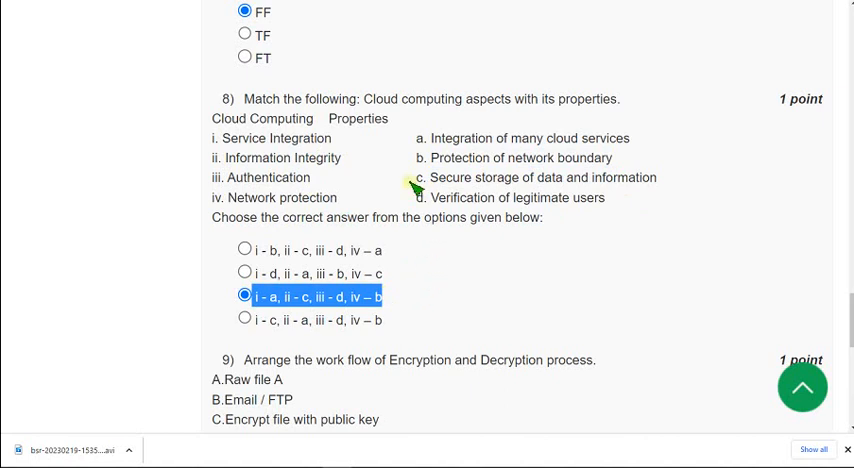
# Select the order A, C, D, B, E, G, F for question 9 on the encryption-decryption workflow.
pyautogui.scroll(-3)
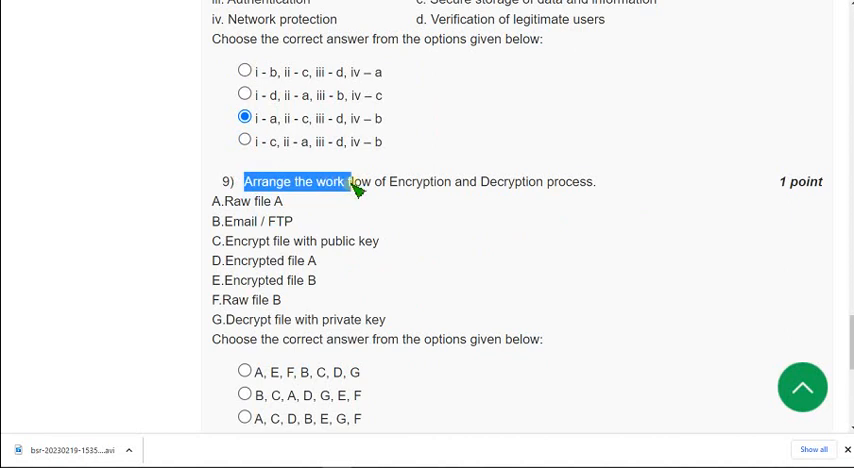
pyautogui.moveTo(350, 180); pyautogui.dragTo(596, 180)
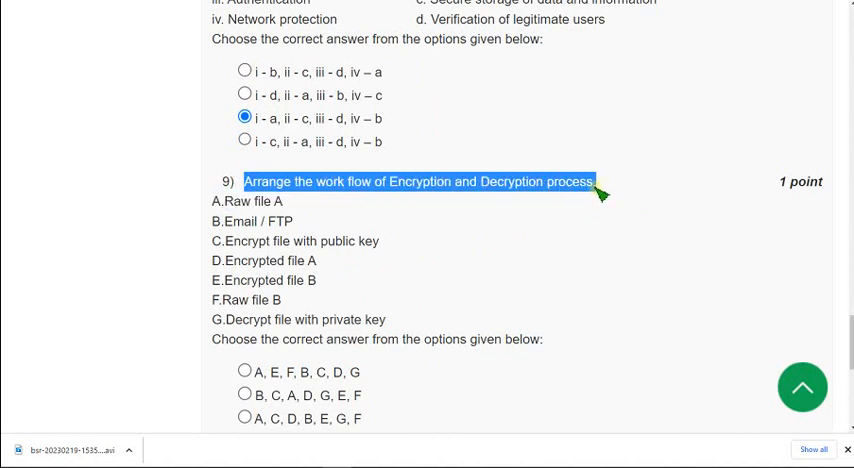
pyautogui.moveTo(438, 268)
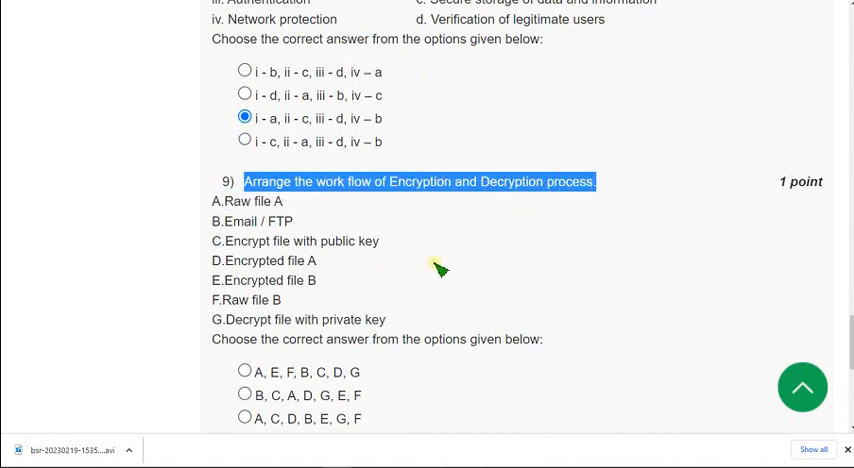
pyautogui.moveTo(224, 204)
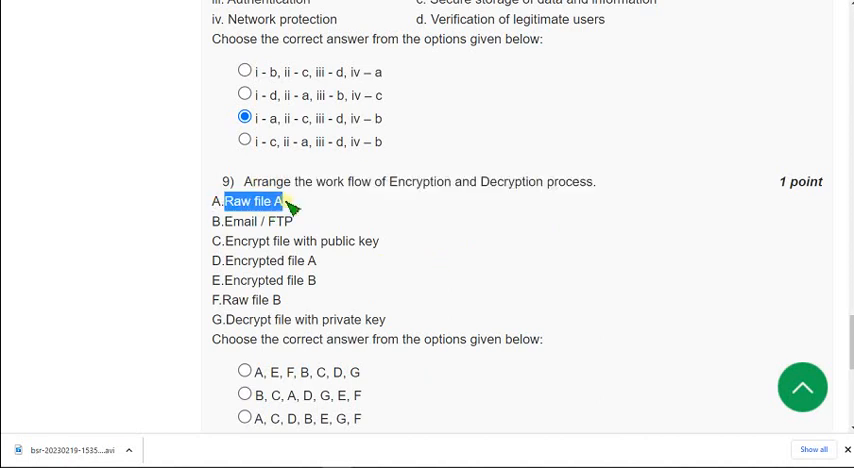
pyautogui.scroll(-3)
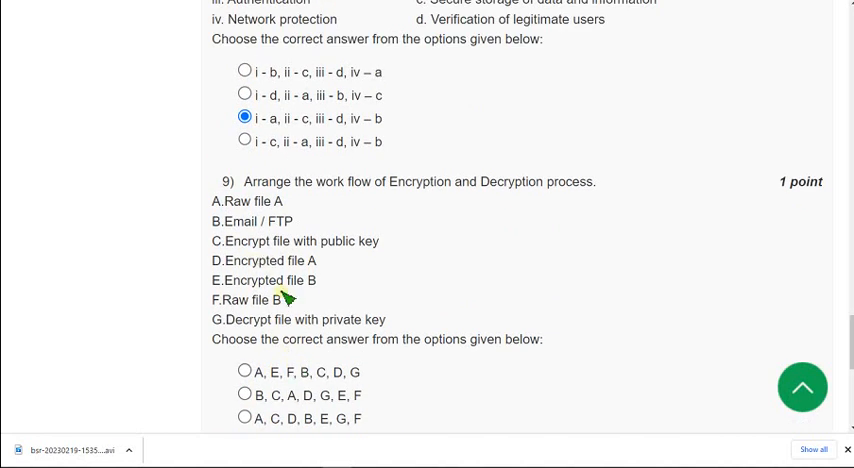
pyautogui.scroll(-3)
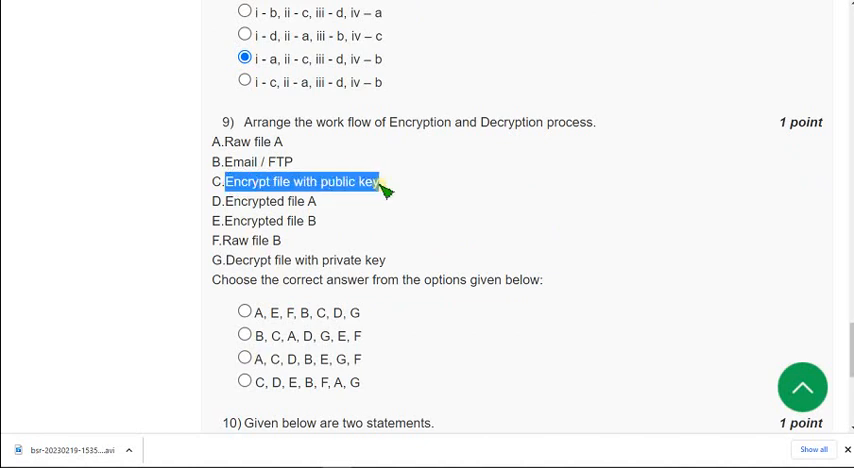
pyautogui.moveTo(412, 188)
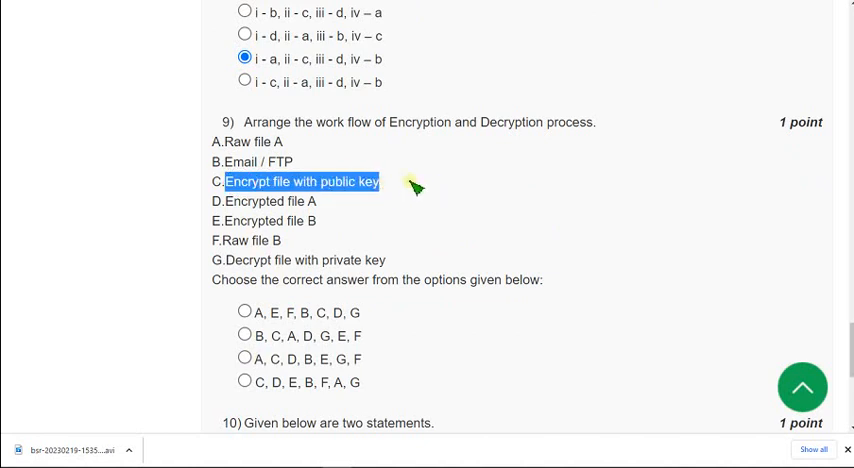
pyautogui.scroll(-3)
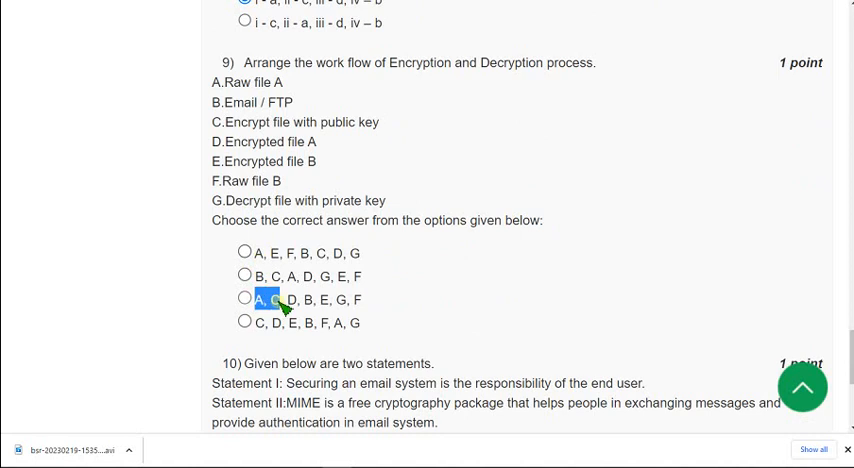
pyautogui.moveTo(284, 308)
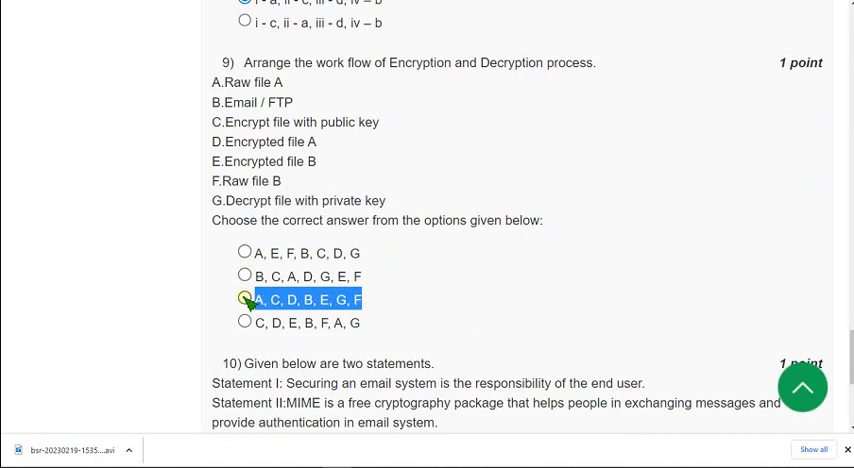
pyautogui.click(244, 300)
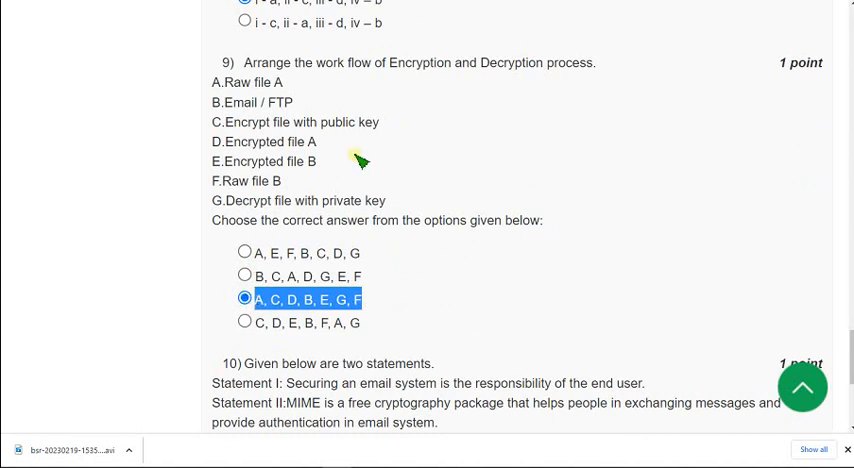
pyautogui.moveTo(356, 164)
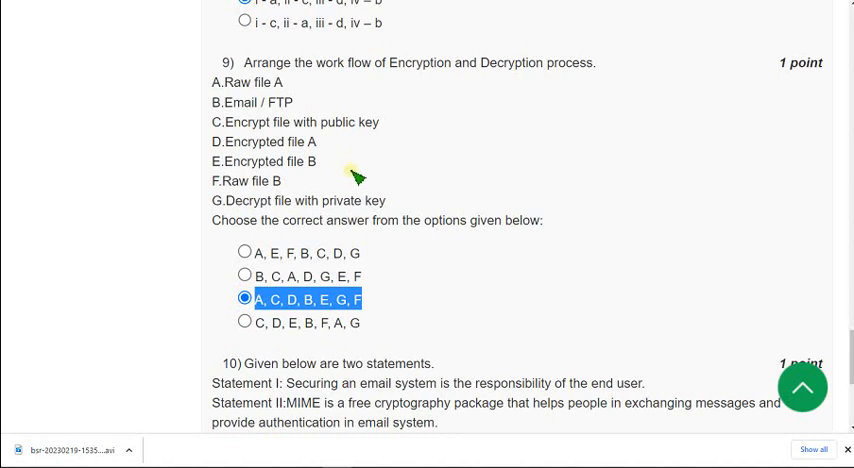
# Select Statement I is incorrect but Statement II is correct for question 10 on email security.
pyautogui.scroll(-3)
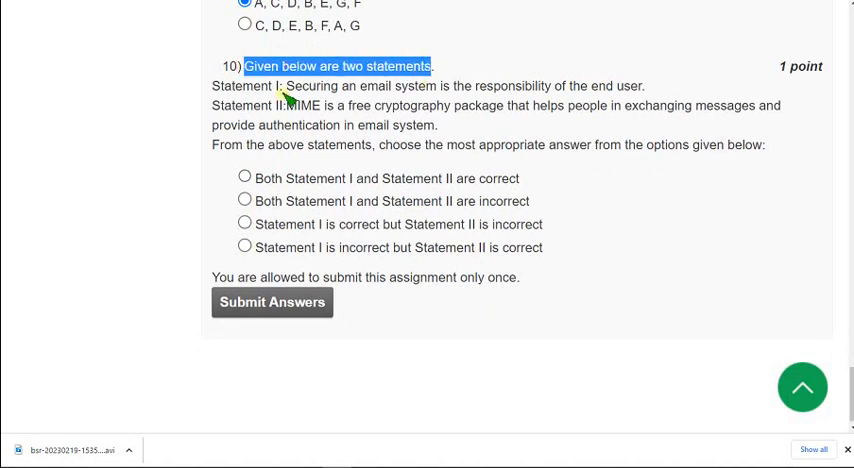
pyautogui.moveTo(288, 96)
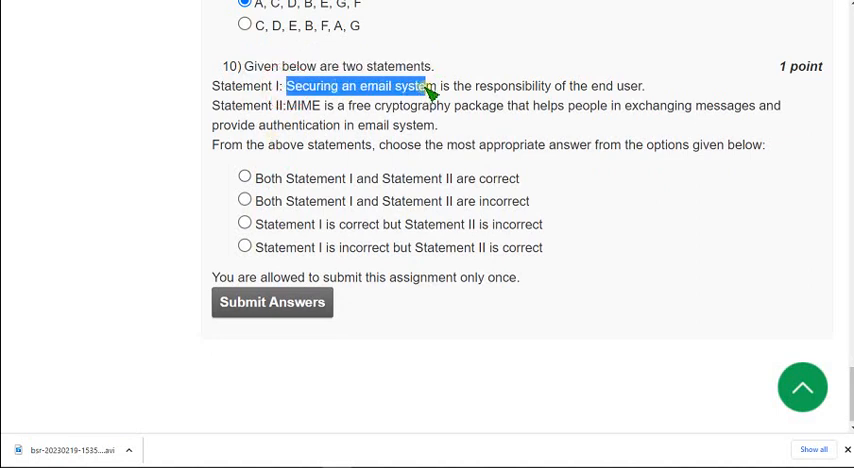
pyautogui.moveTo(424, 86); pyautogui.dragTo(536, 104)
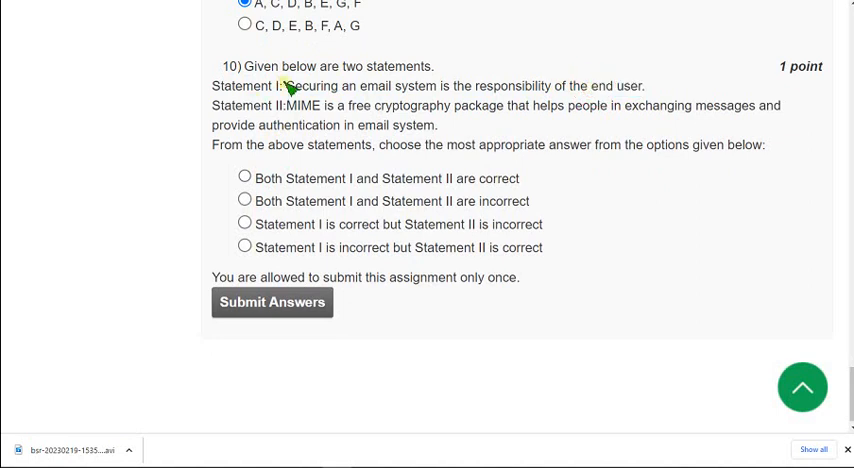
pyautogui.moveTo(288, 86); pyautogui.dragTo(648, 86)
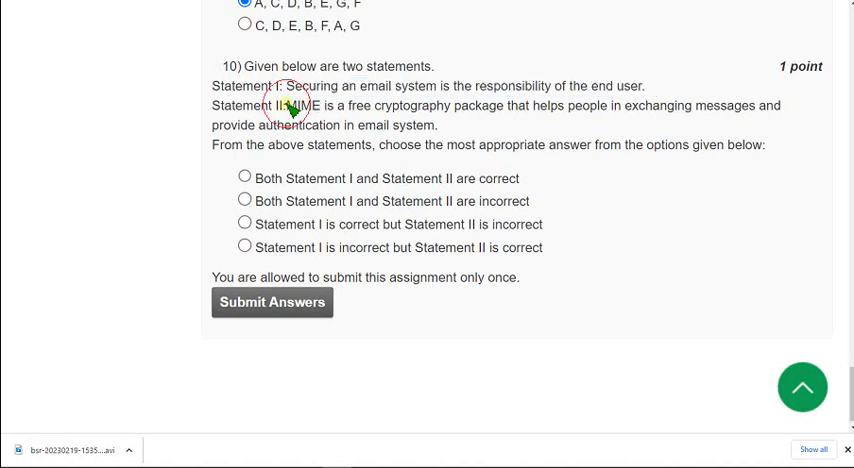
pyautogui.moveTo(284, 104); pyautogui.dragTo(456, 104)
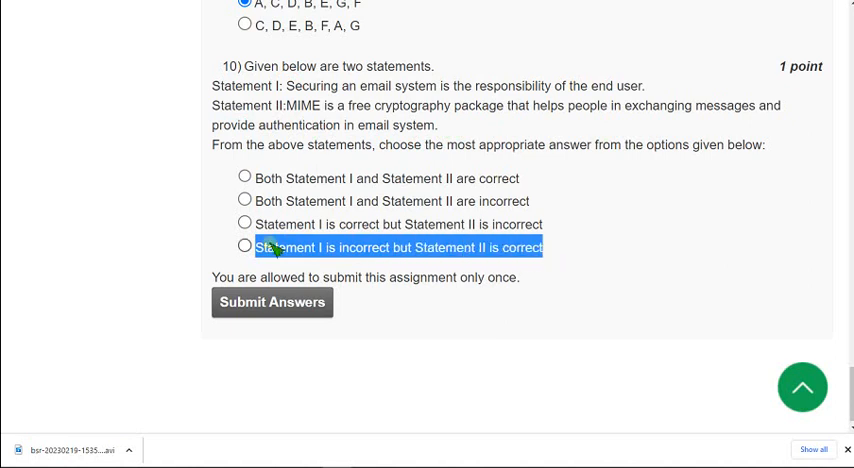
pyautogui.click(244, 246)
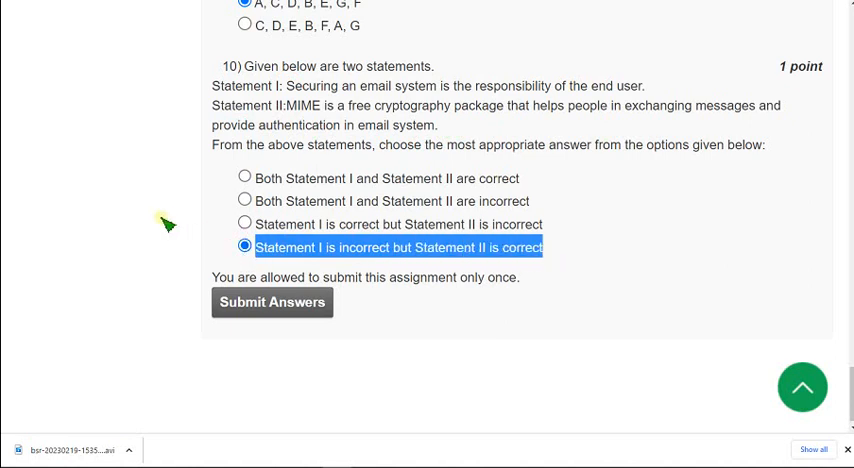